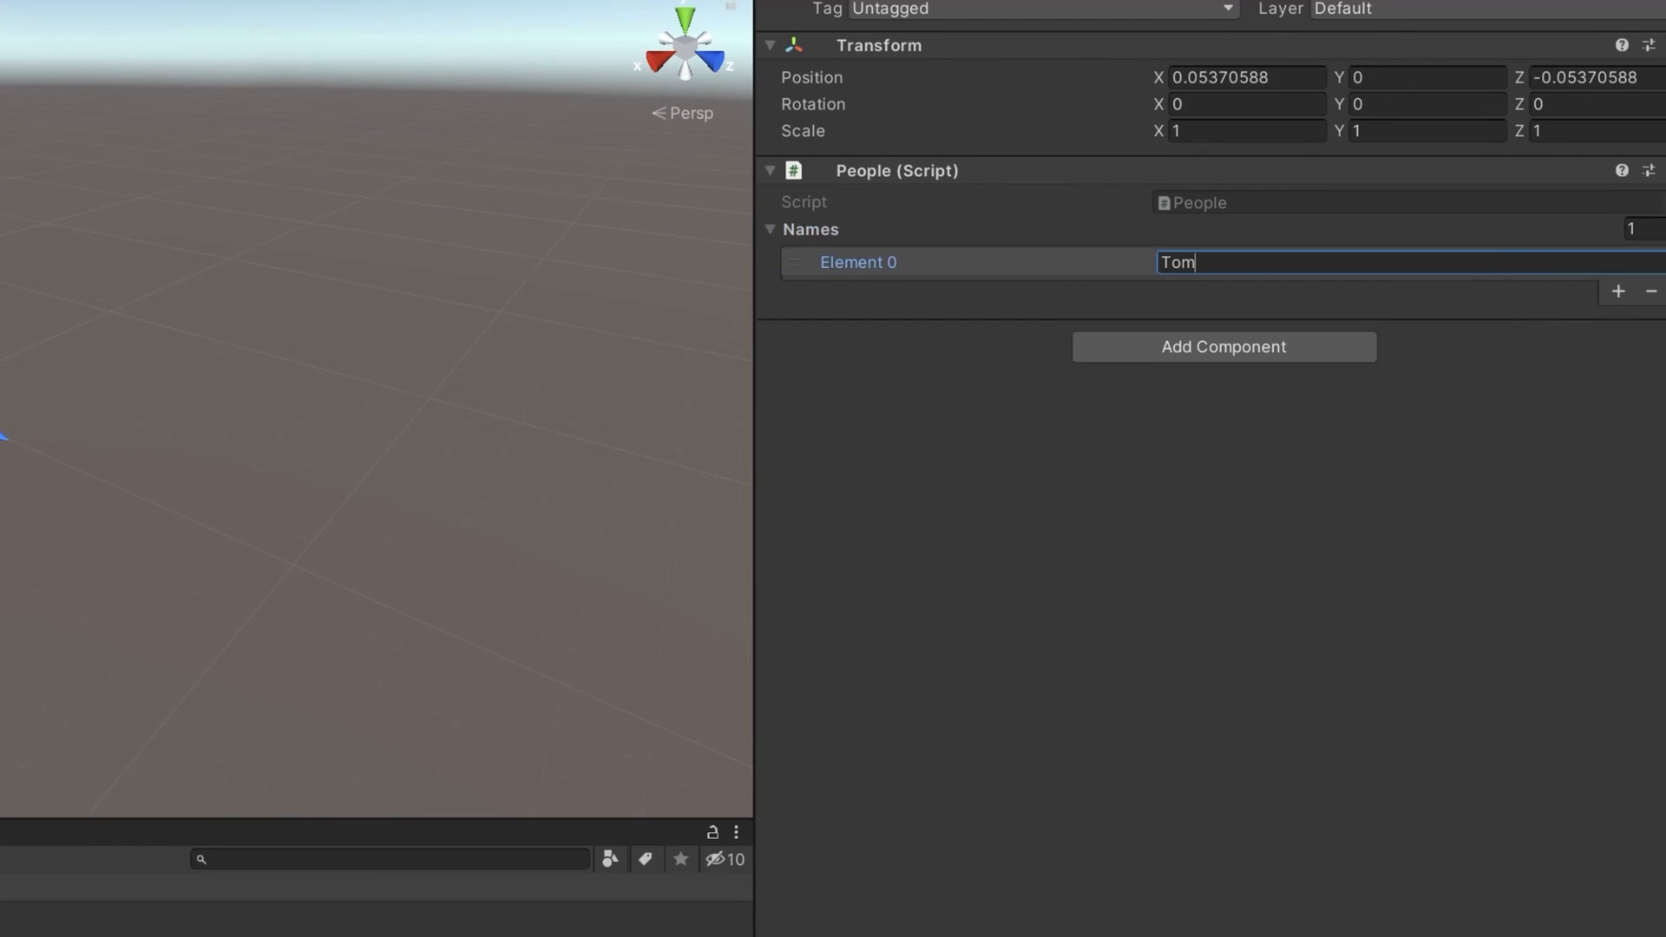
Add a Names element to the People component and enter Tom as Element 0
{"action": "left_click", "coordinate": [1623, 293]}
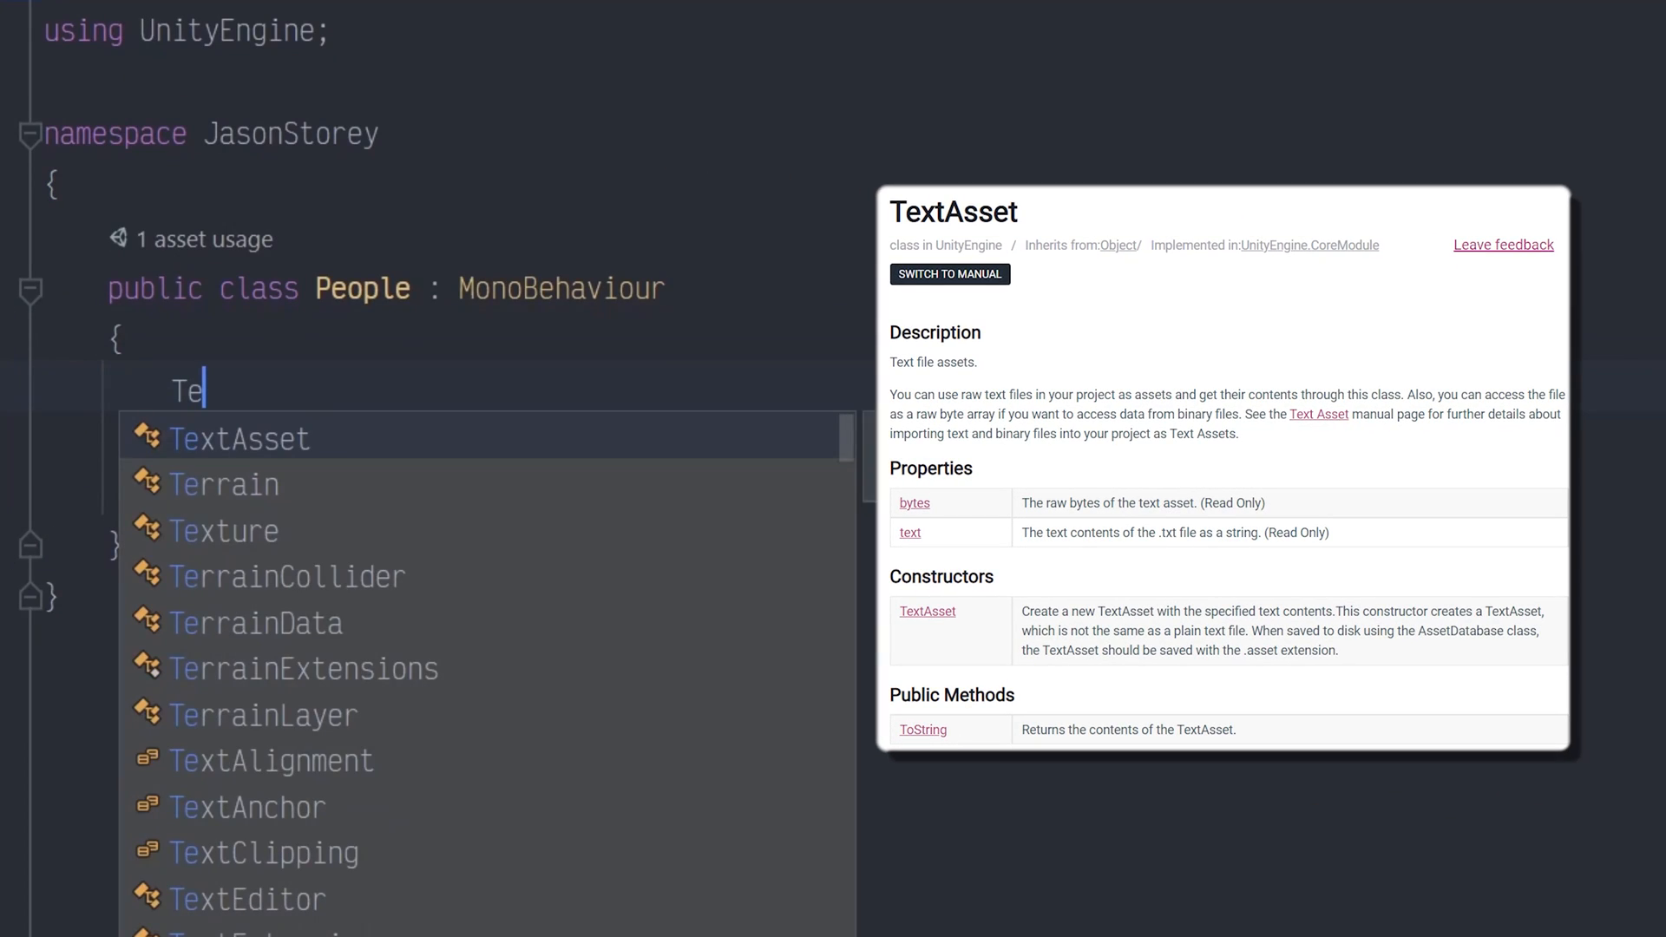
Add a TextAsset _file field and OnValidate splitting _file.text on Environment.NewLine into _names
{"action": "type", "text": "TextAsset _file;"}
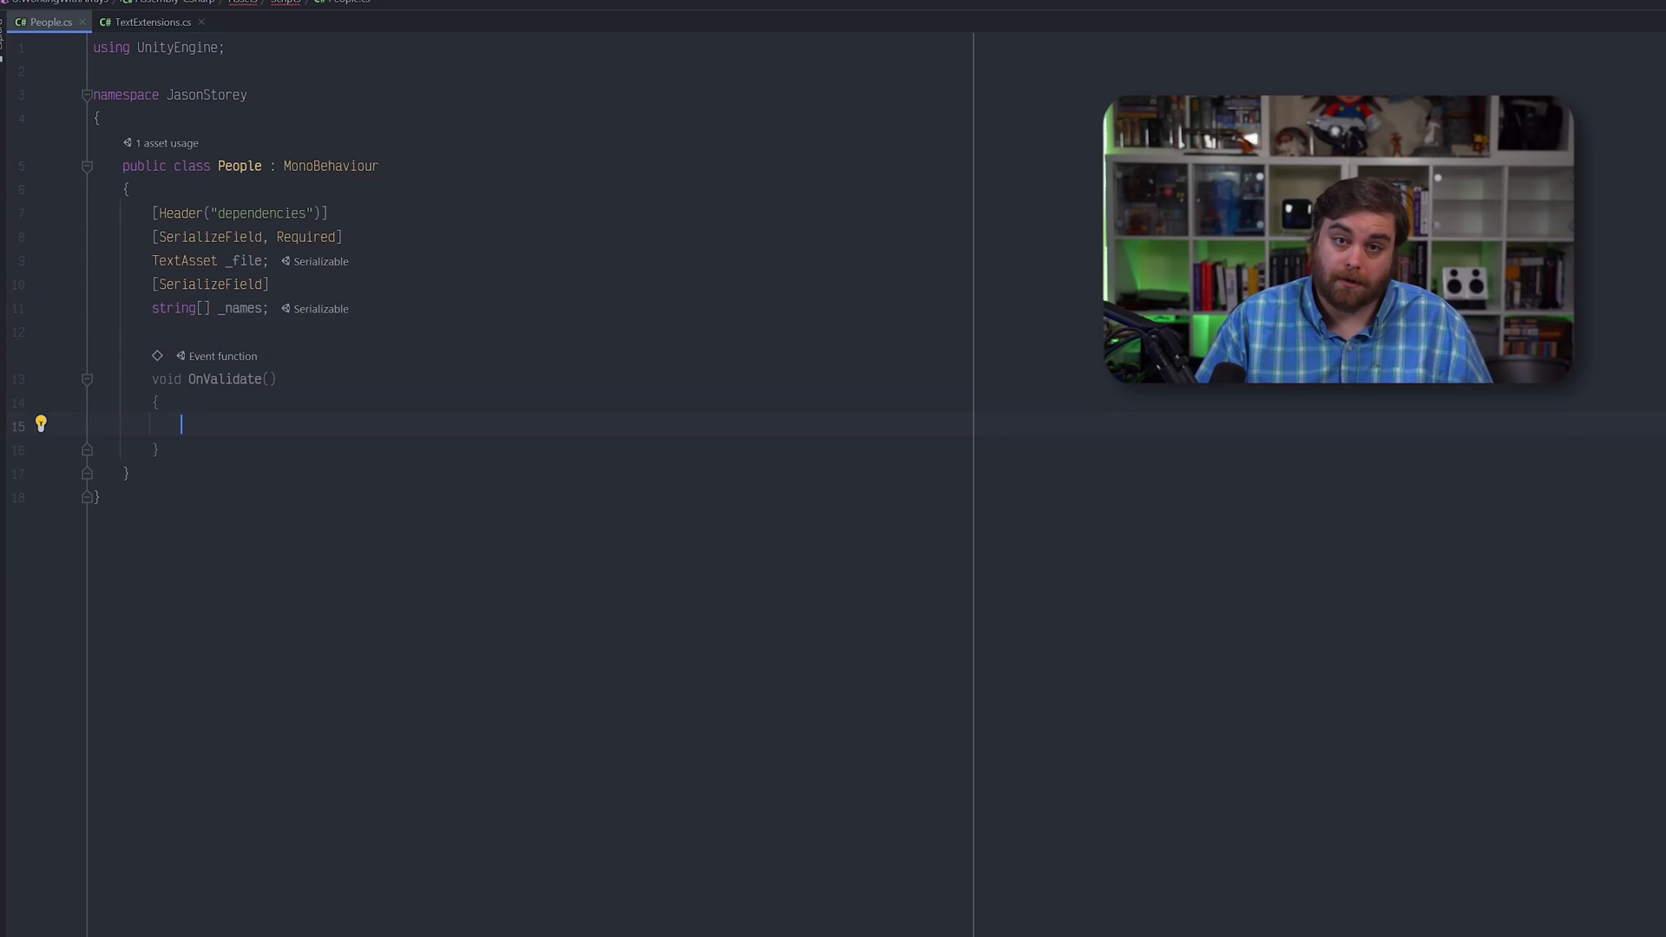
{"action": "type", "text": "_names"}
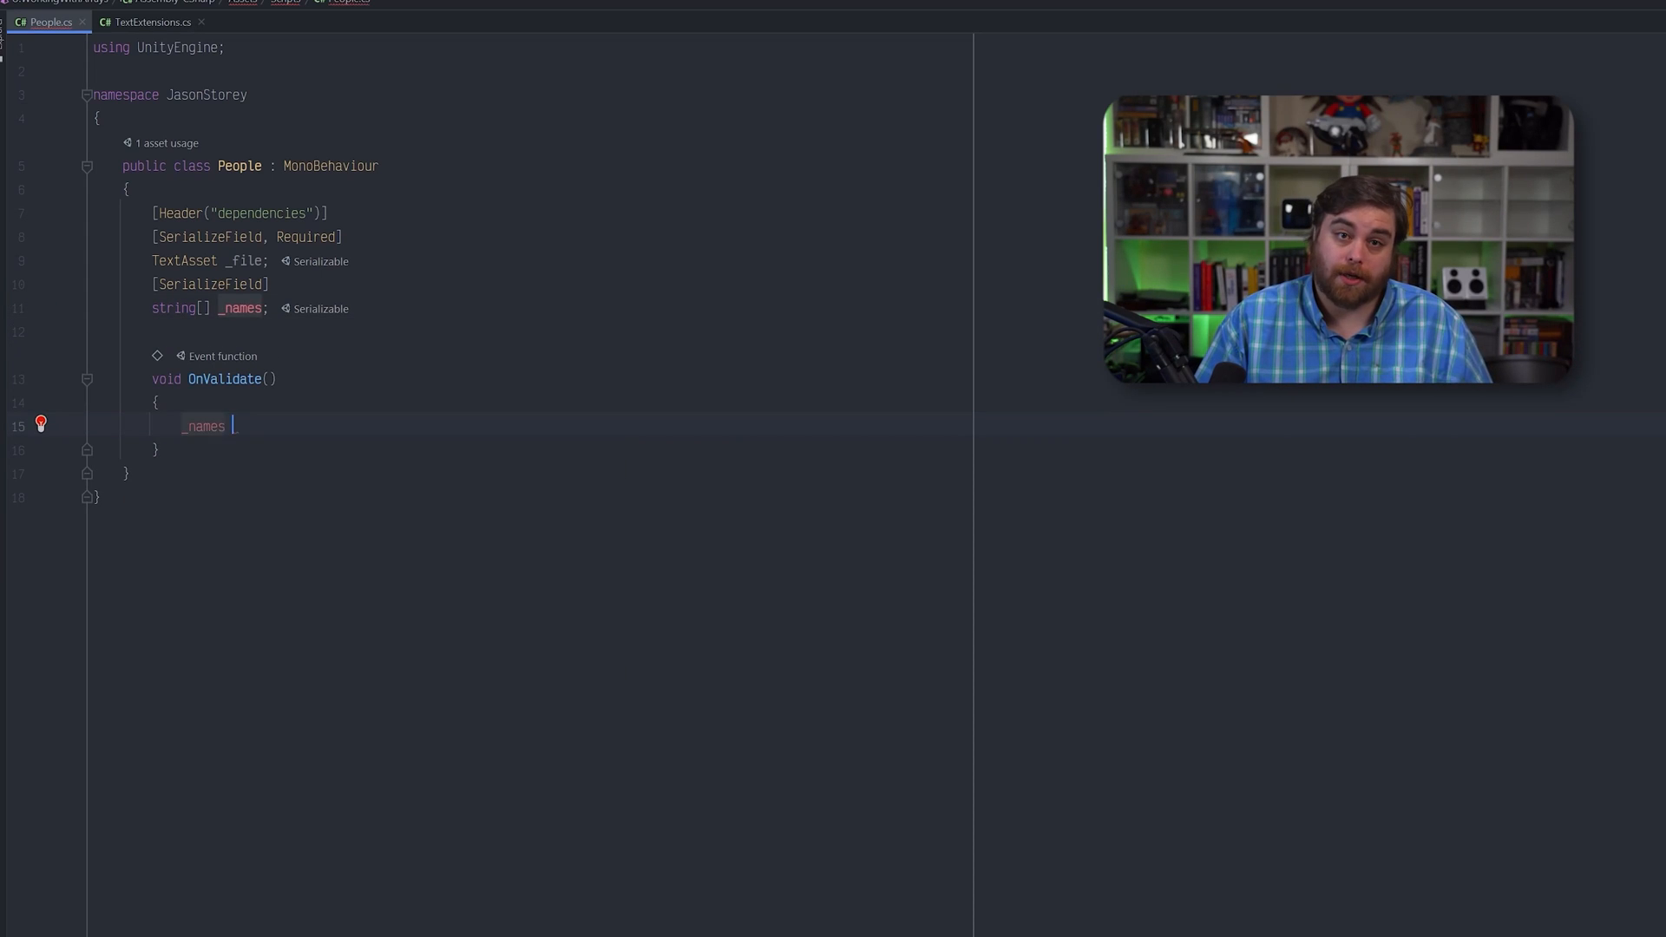
{"action": "type", "text": "= _file ?"}
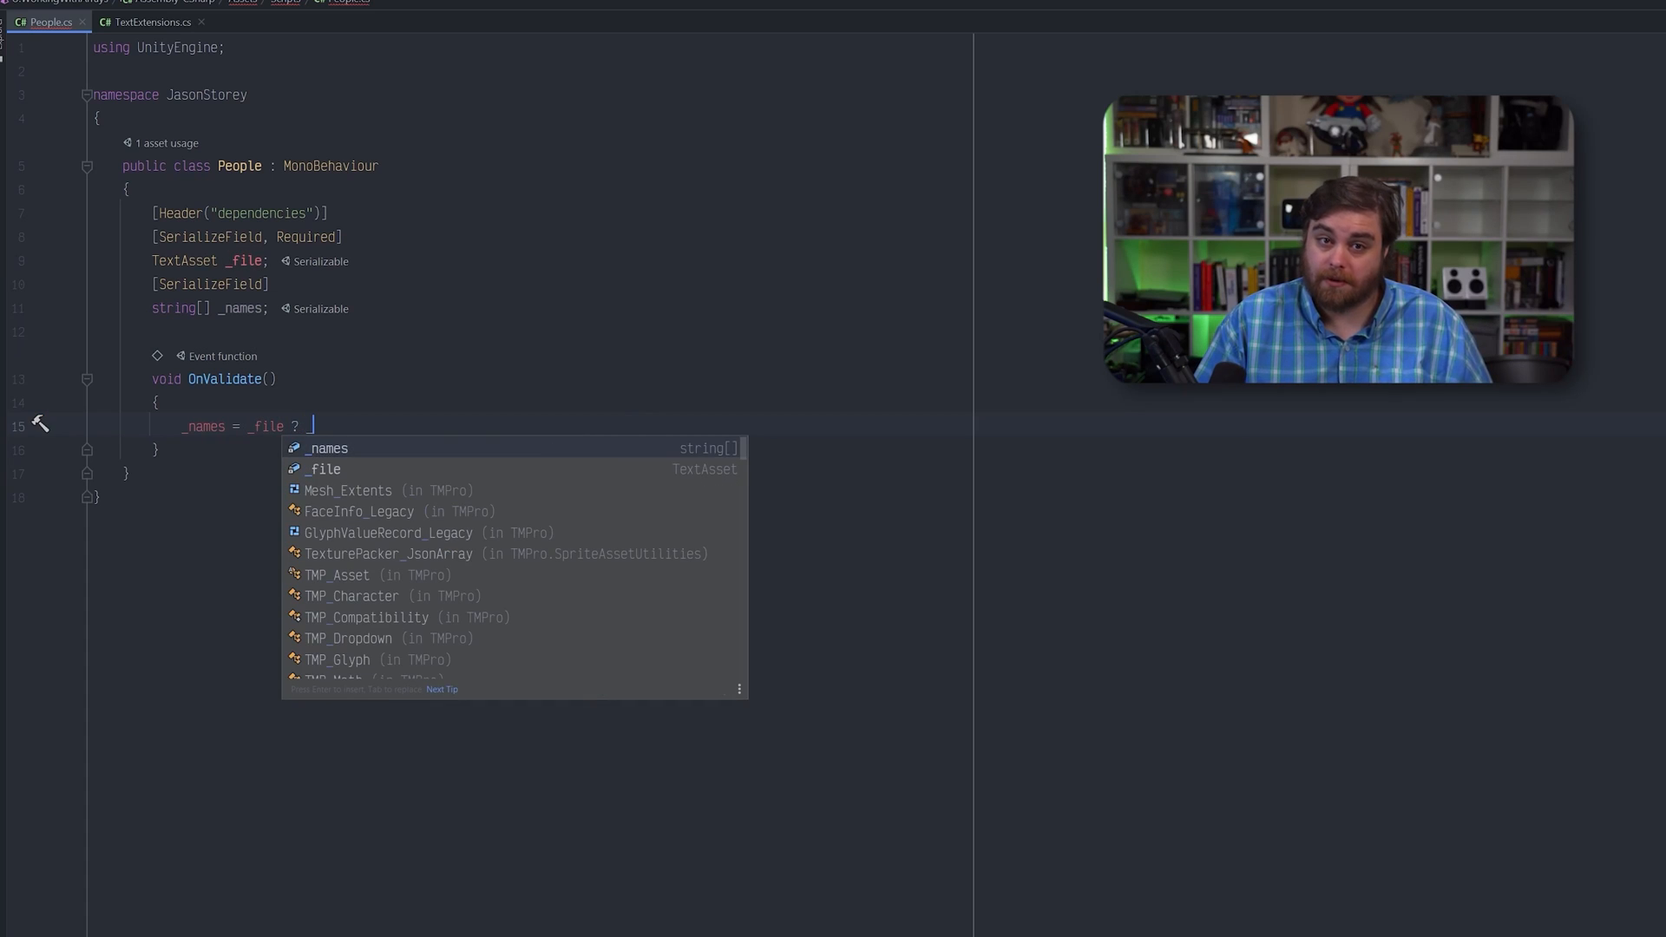
{"action": "type", "text": "_file.text.Split(new []{E"}
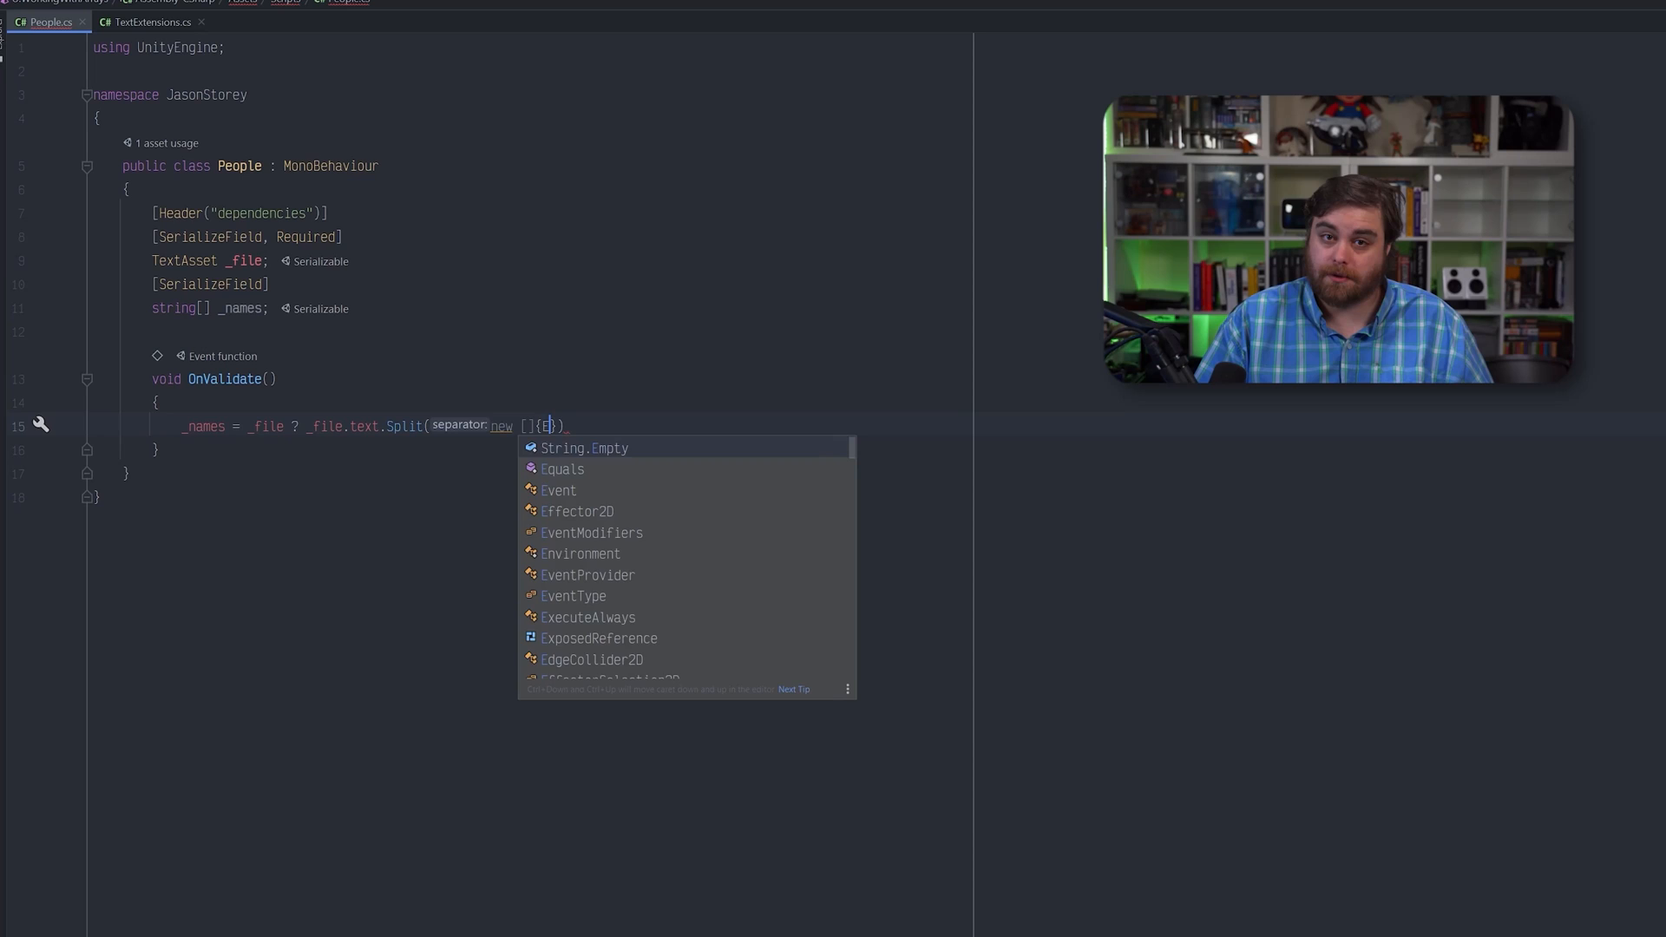
{"action": "type", "text": "Environment.n"}
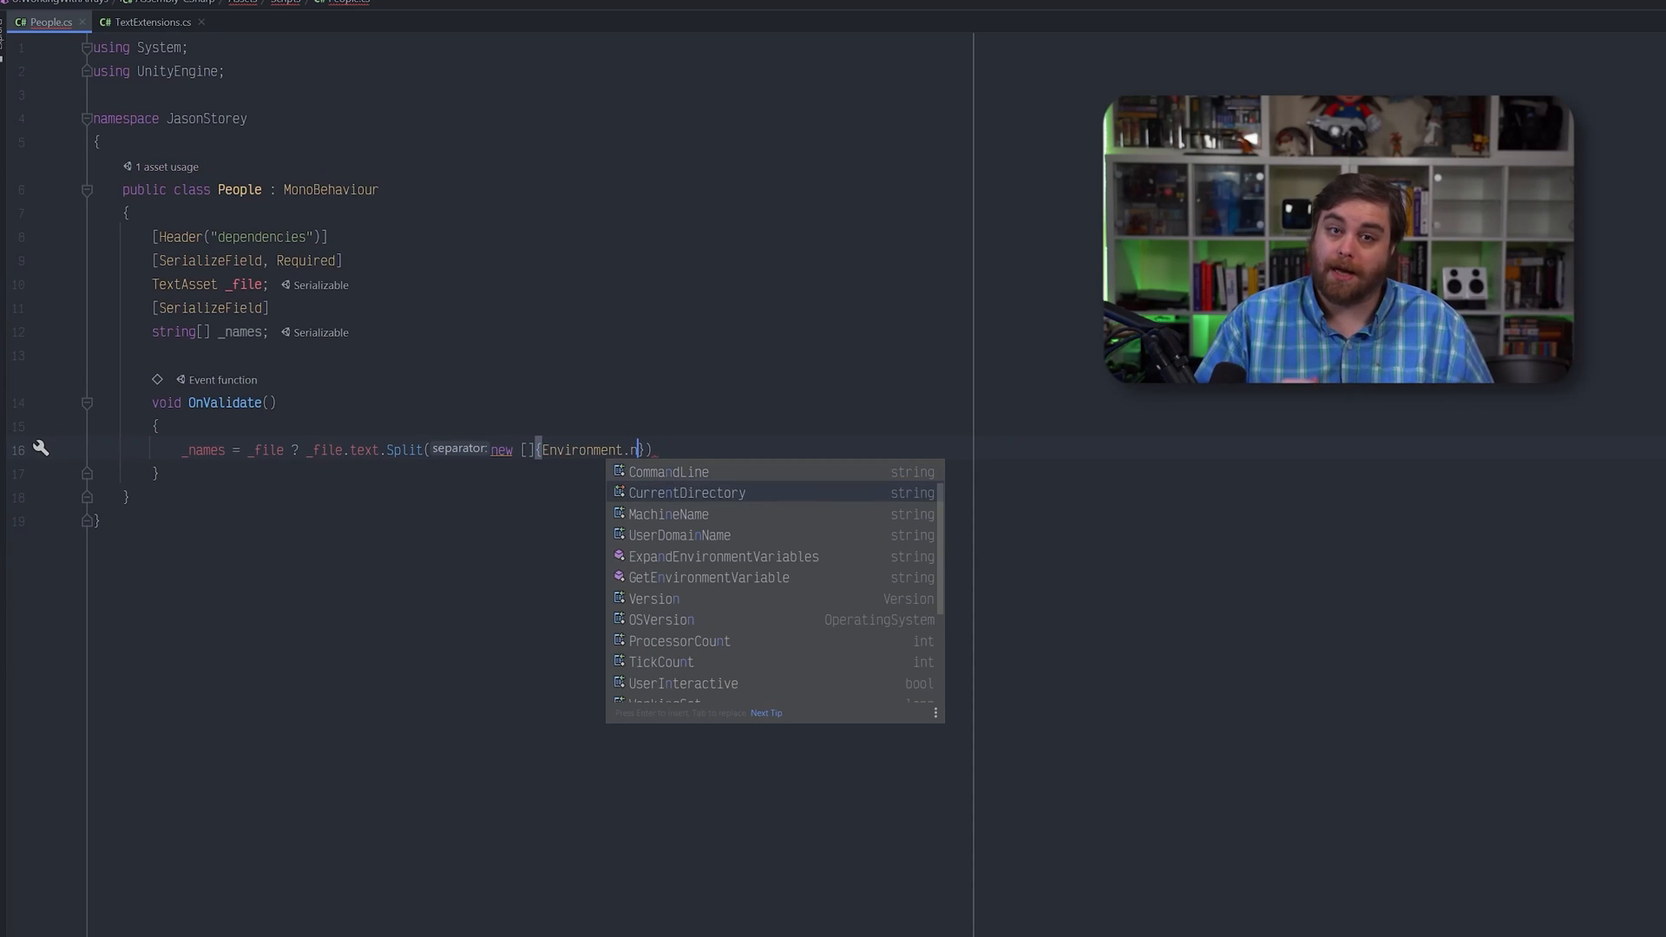
{"action": "type", "text": "NewLine}, StringSplitOptions.RemoveEmptyEntries"}
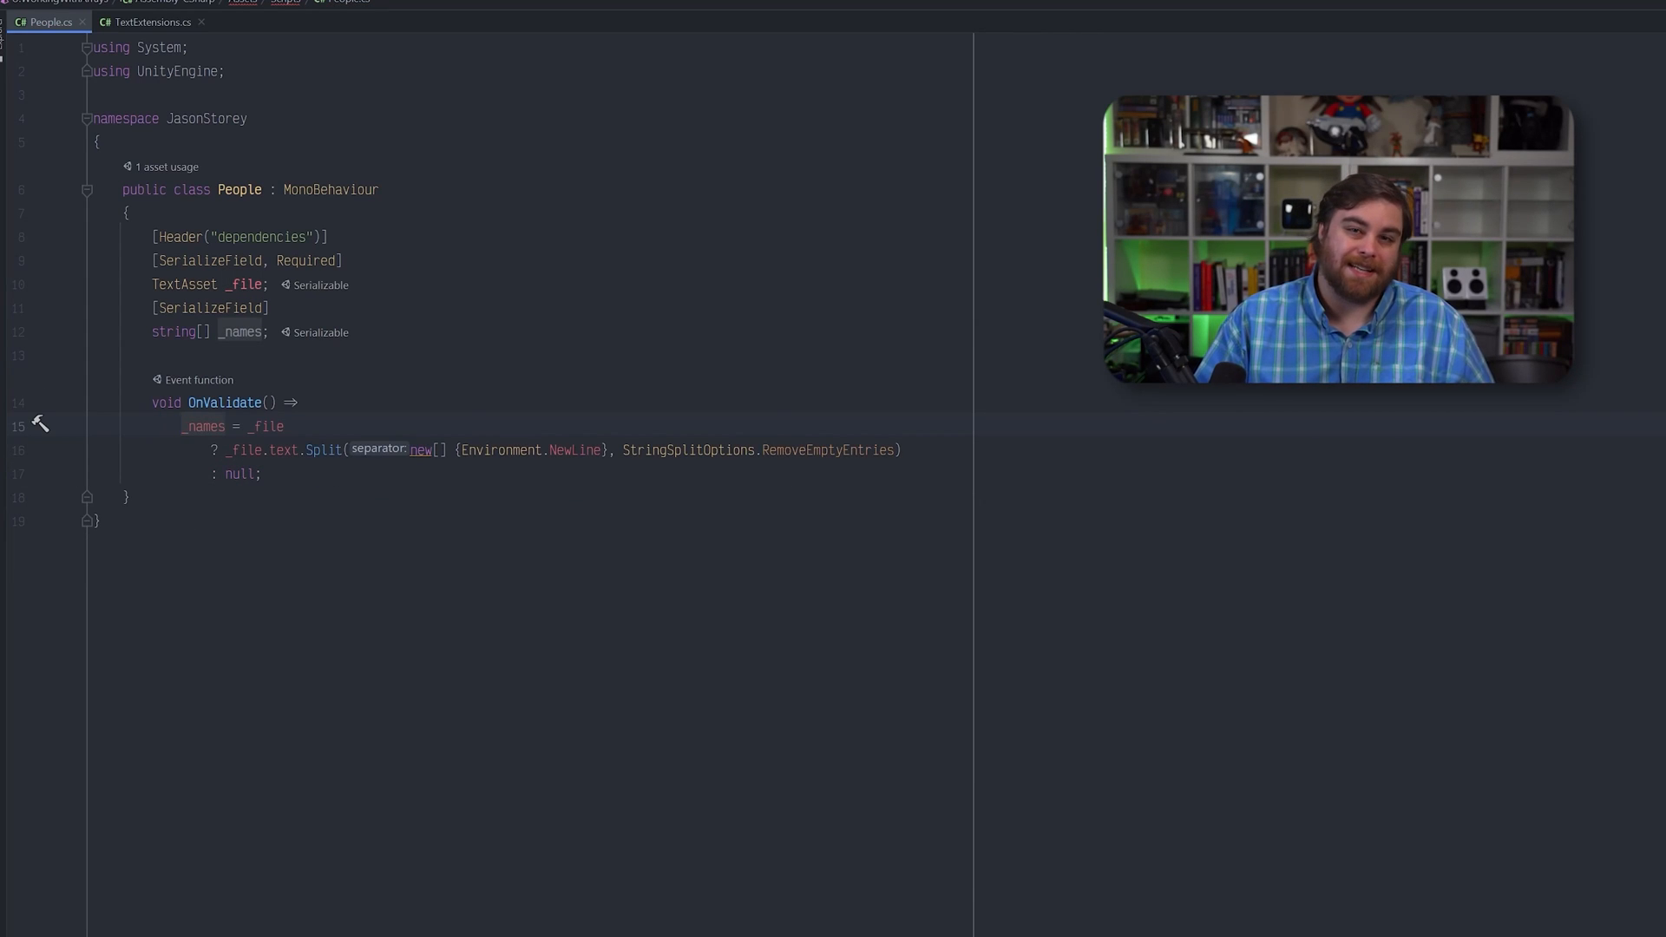
Assign AmericanNames from Assets > Data > Names to the People File field, filling 30 names
{"action": "left_click", "coordinate": [299, 859]}
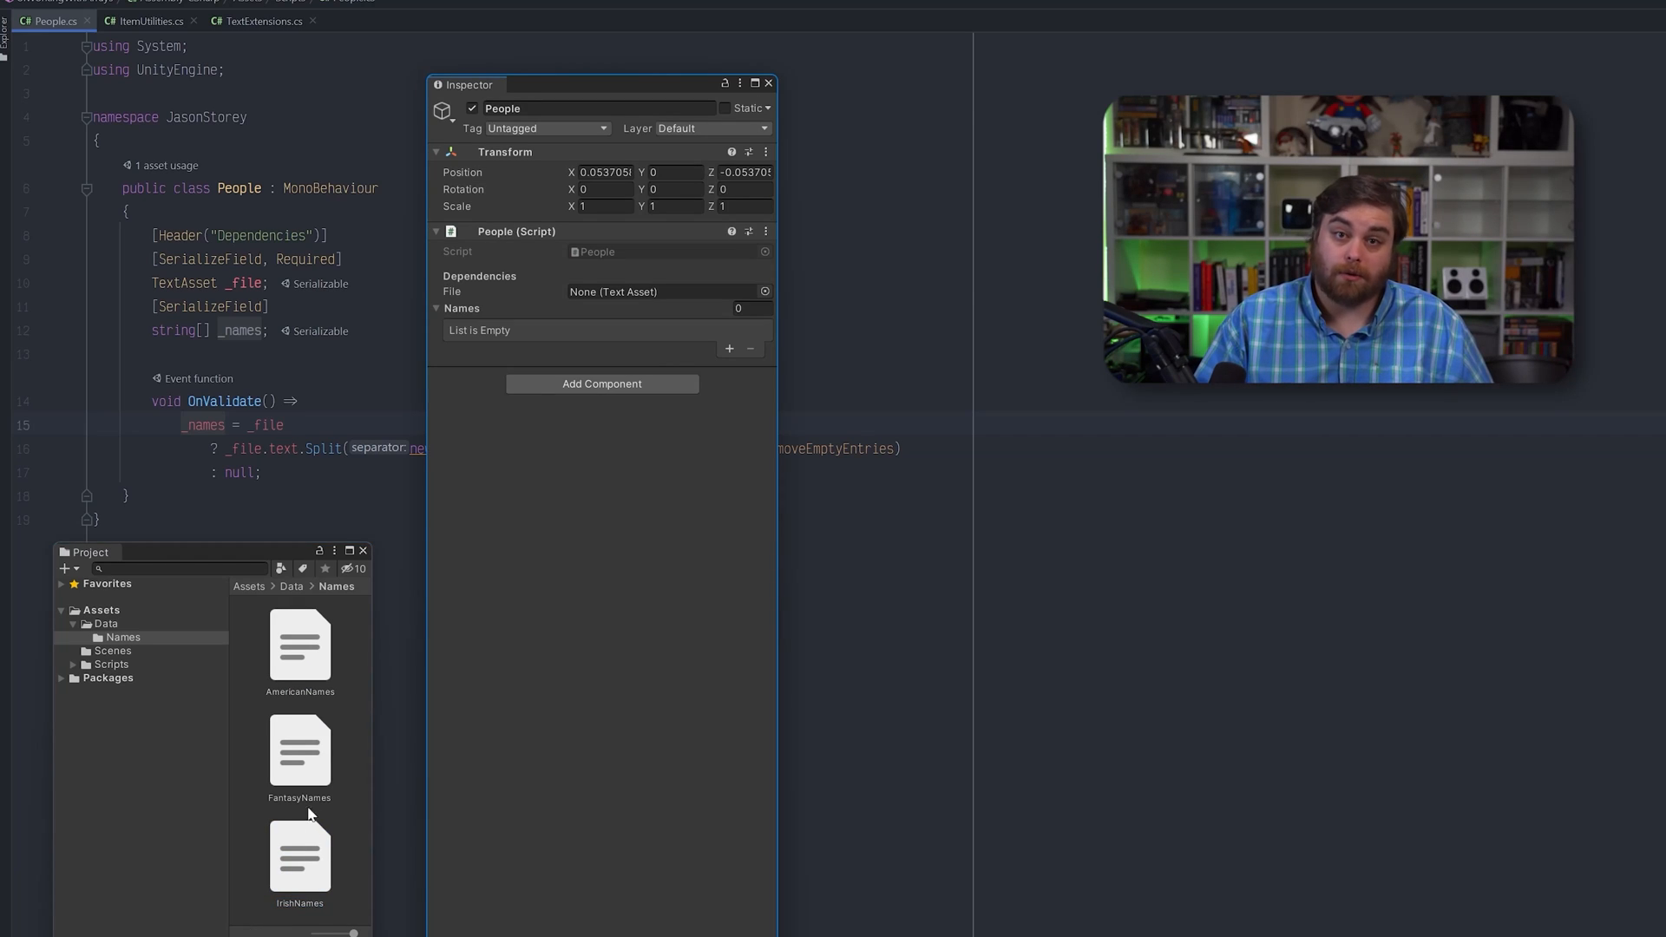
{"action": "left_click", "coordinate": [663, 292]}
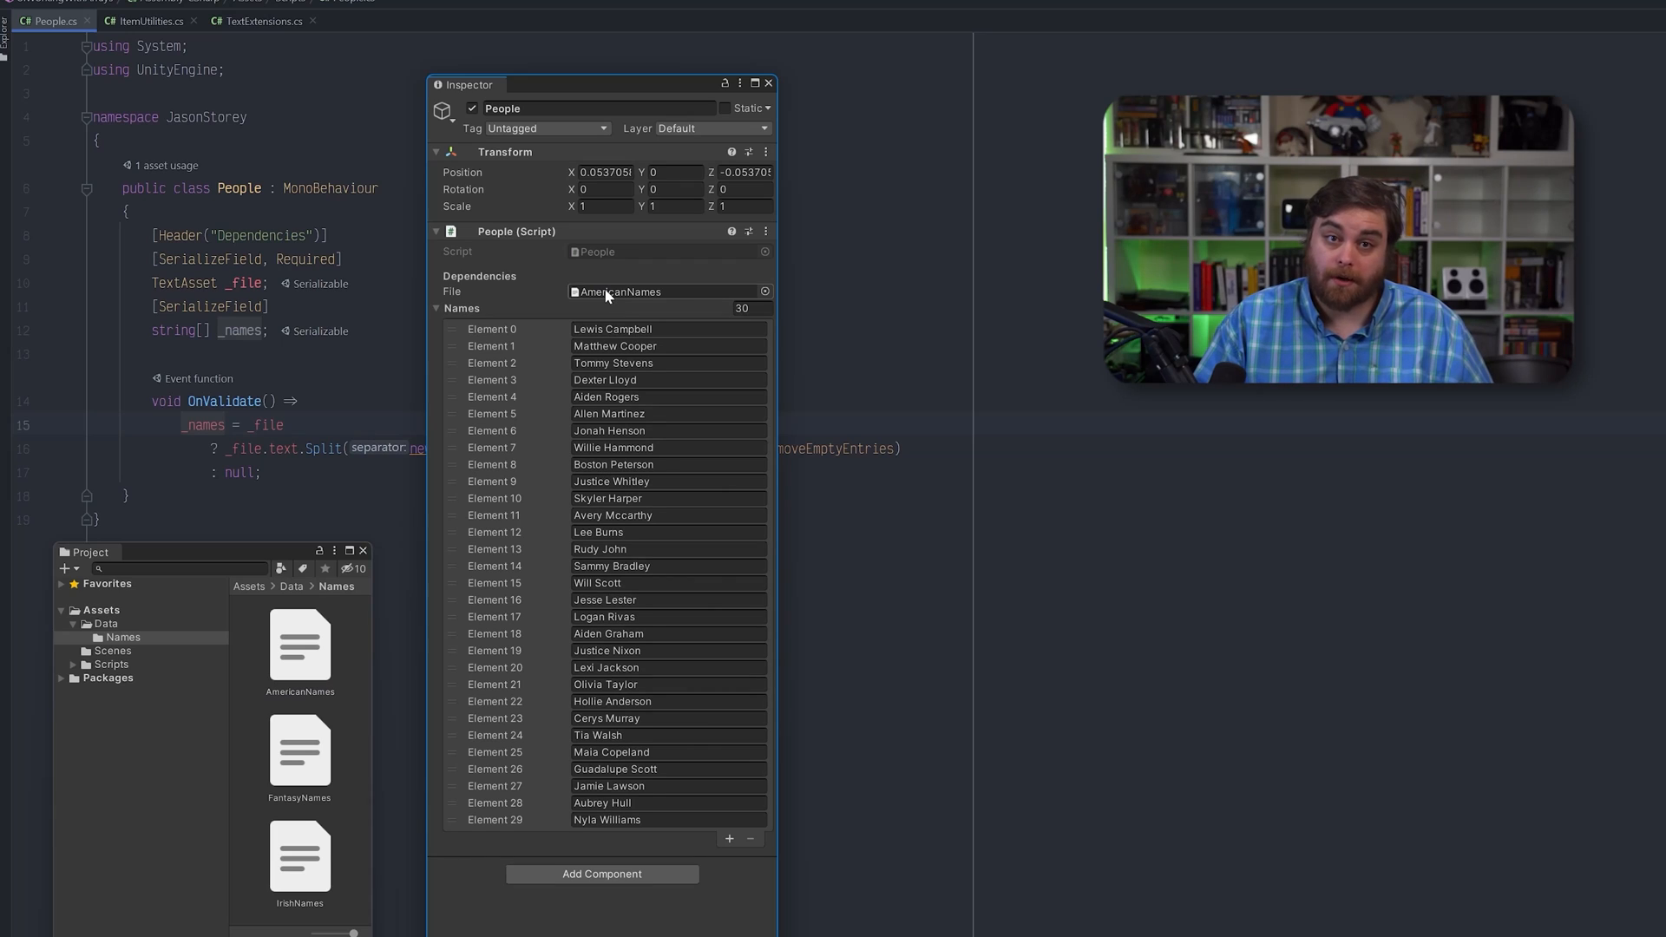
{"action": "left_click", "coordinate": [300, 753]}
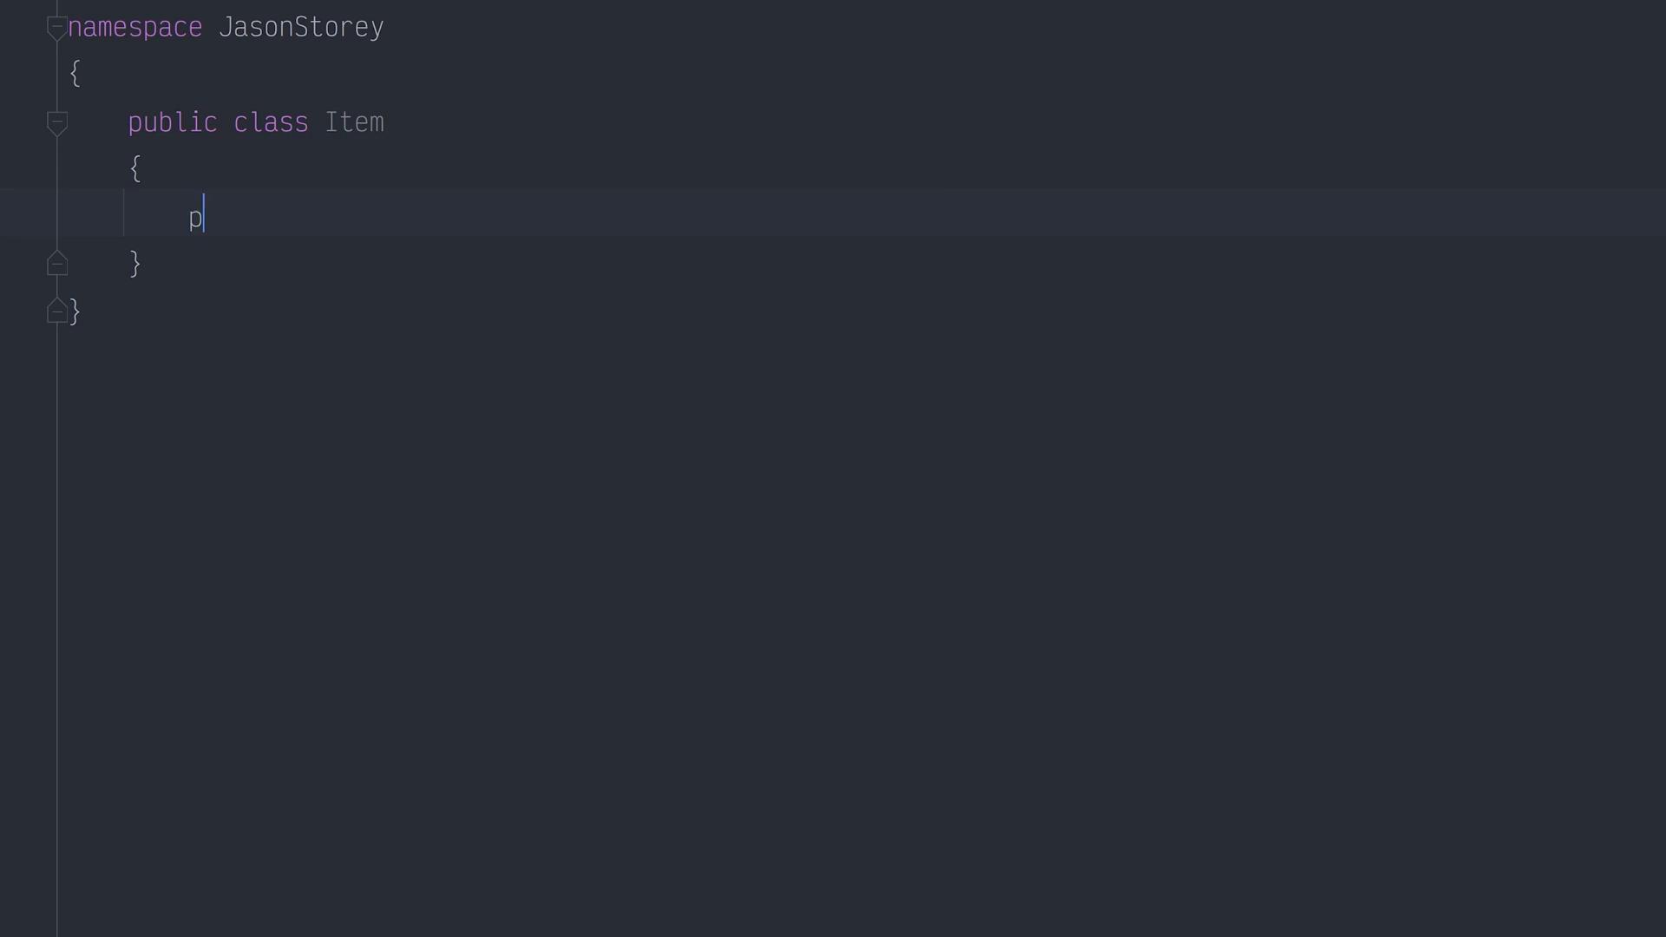
Declare public string name, public int price and public Color color in Item
{"action": "type", "text": "ublic string name;"}
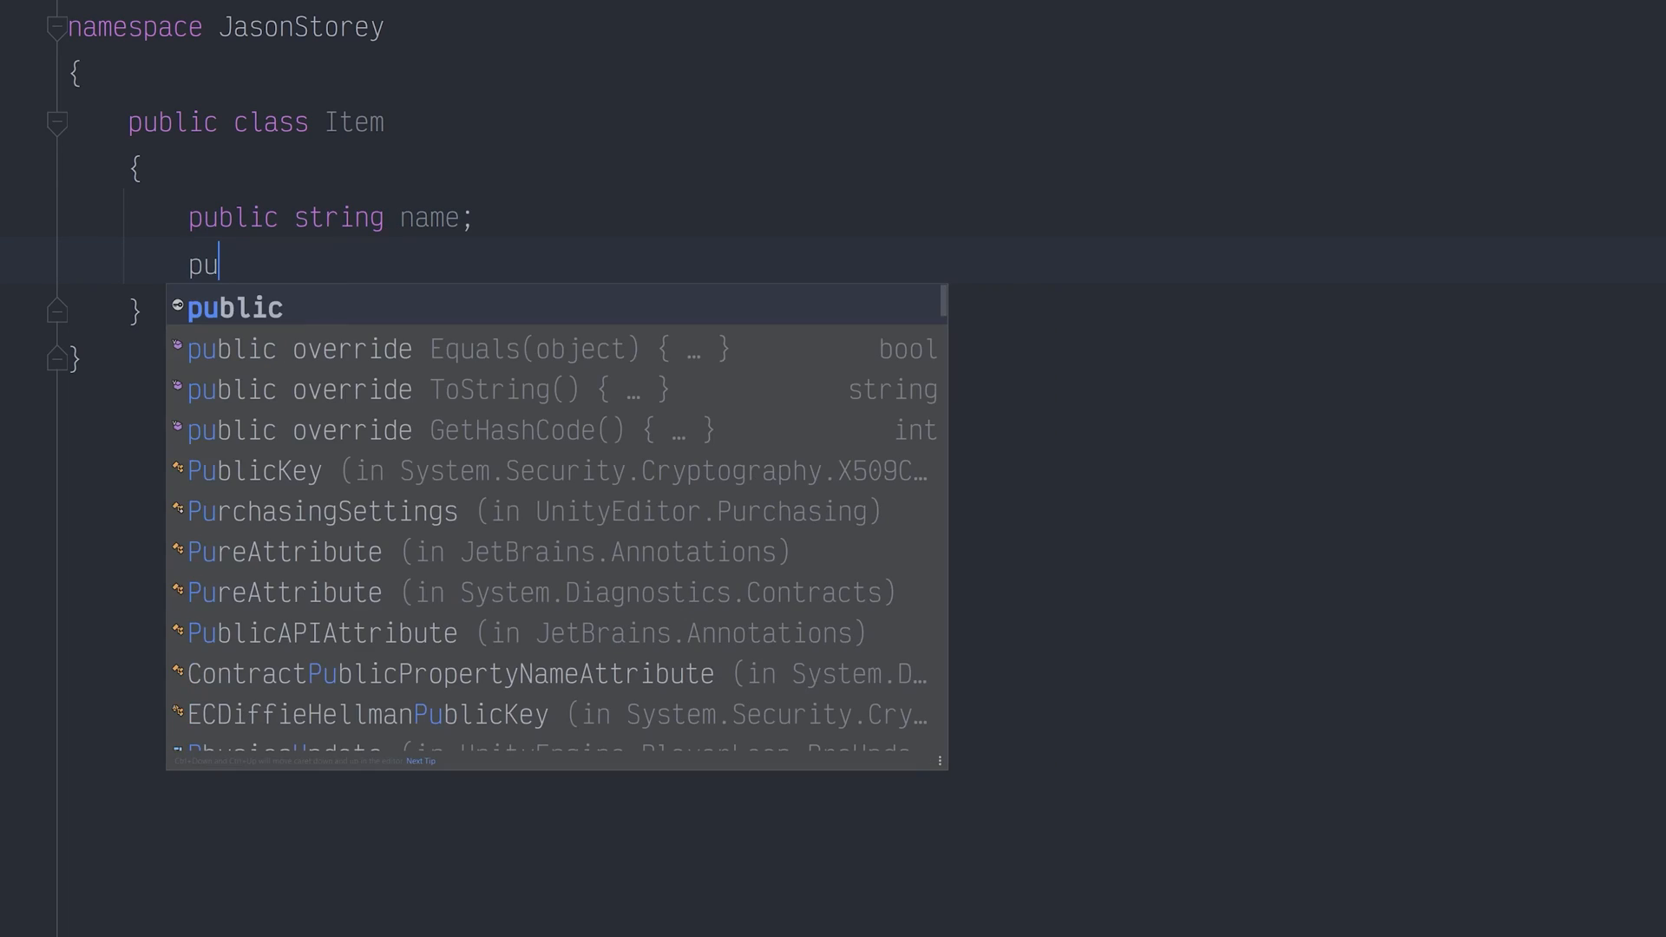
{"action": "type", "text": "blic int p"}
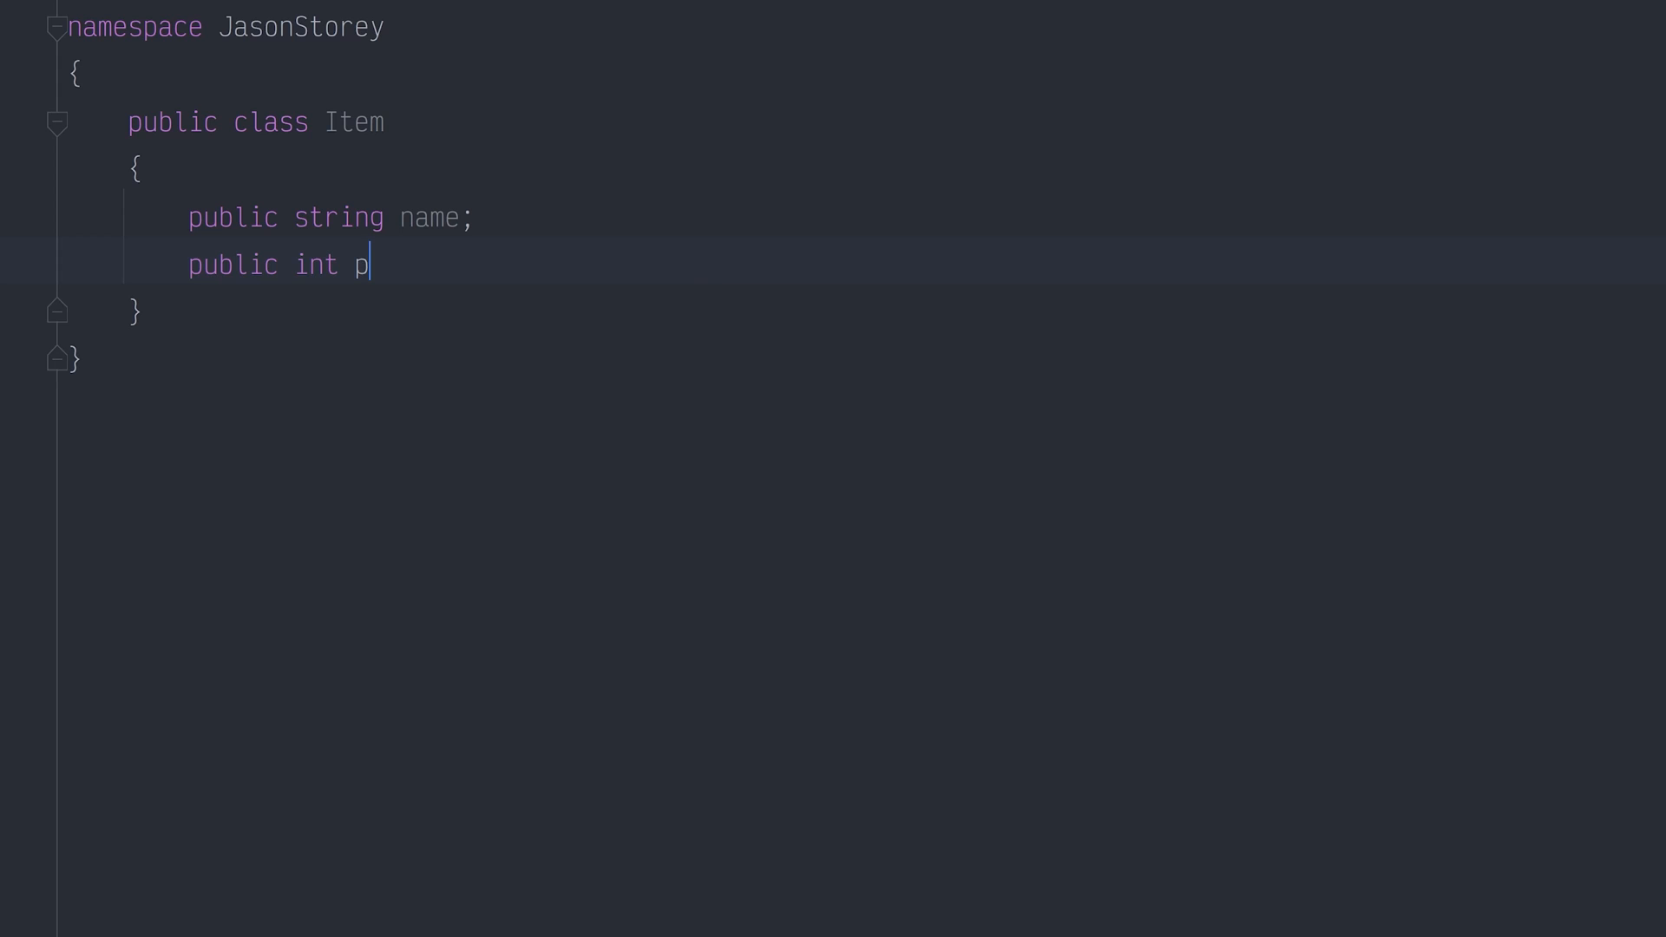
{"action": "type", "text": "rice;"}
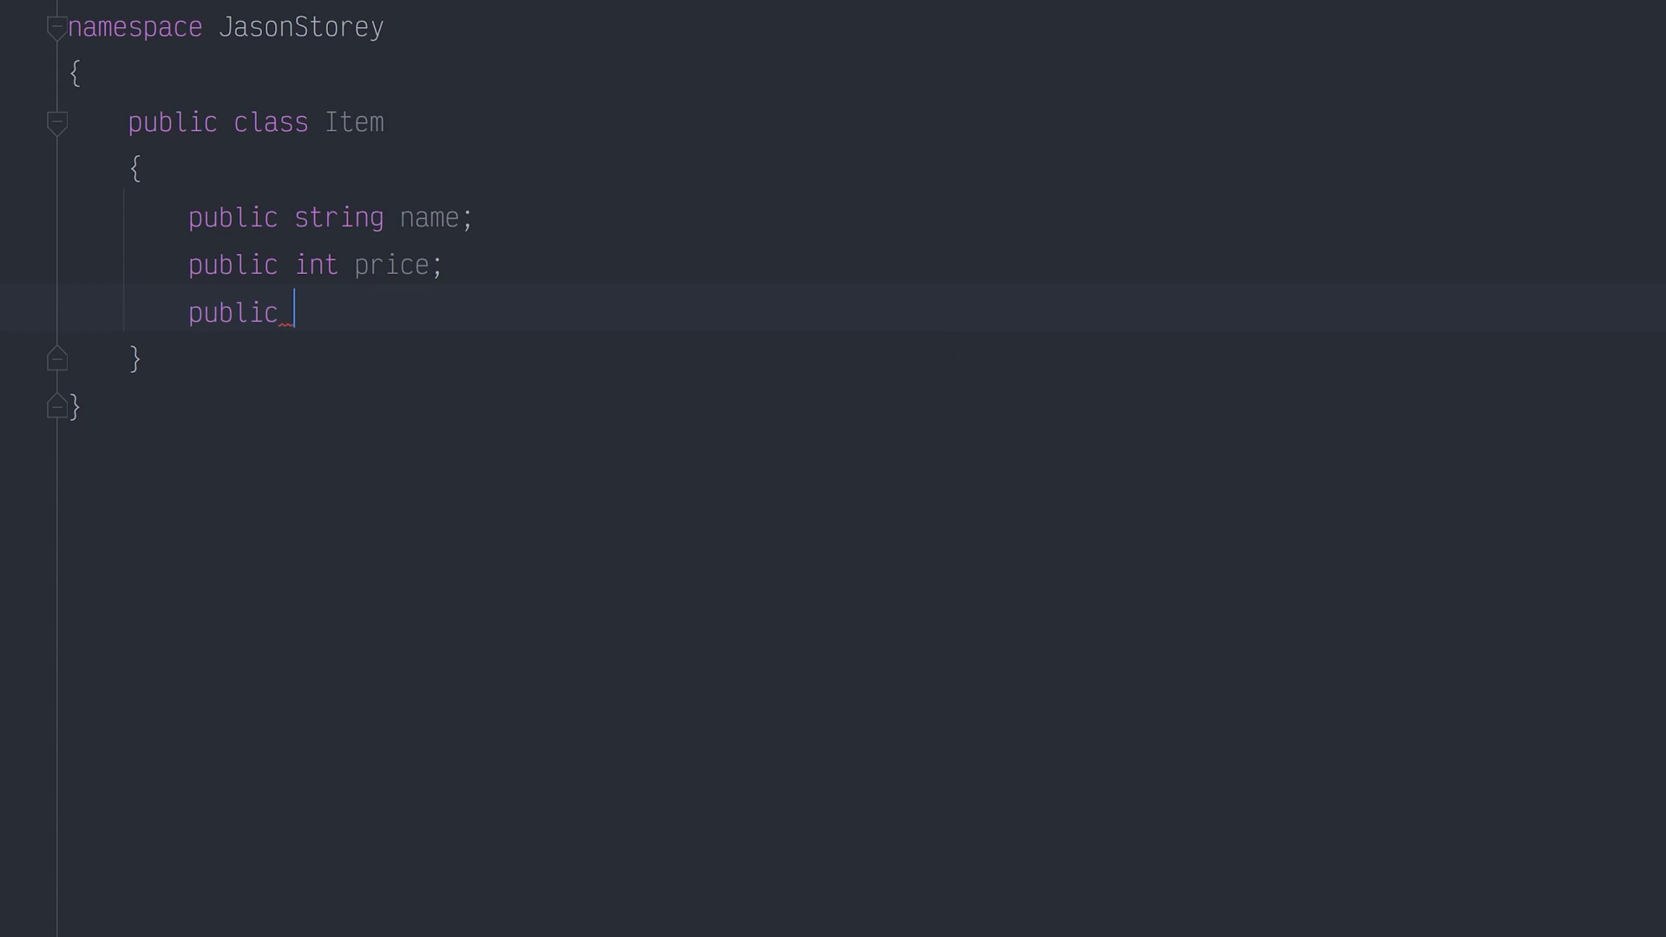
{"action": "type", "text": "Color color;"}
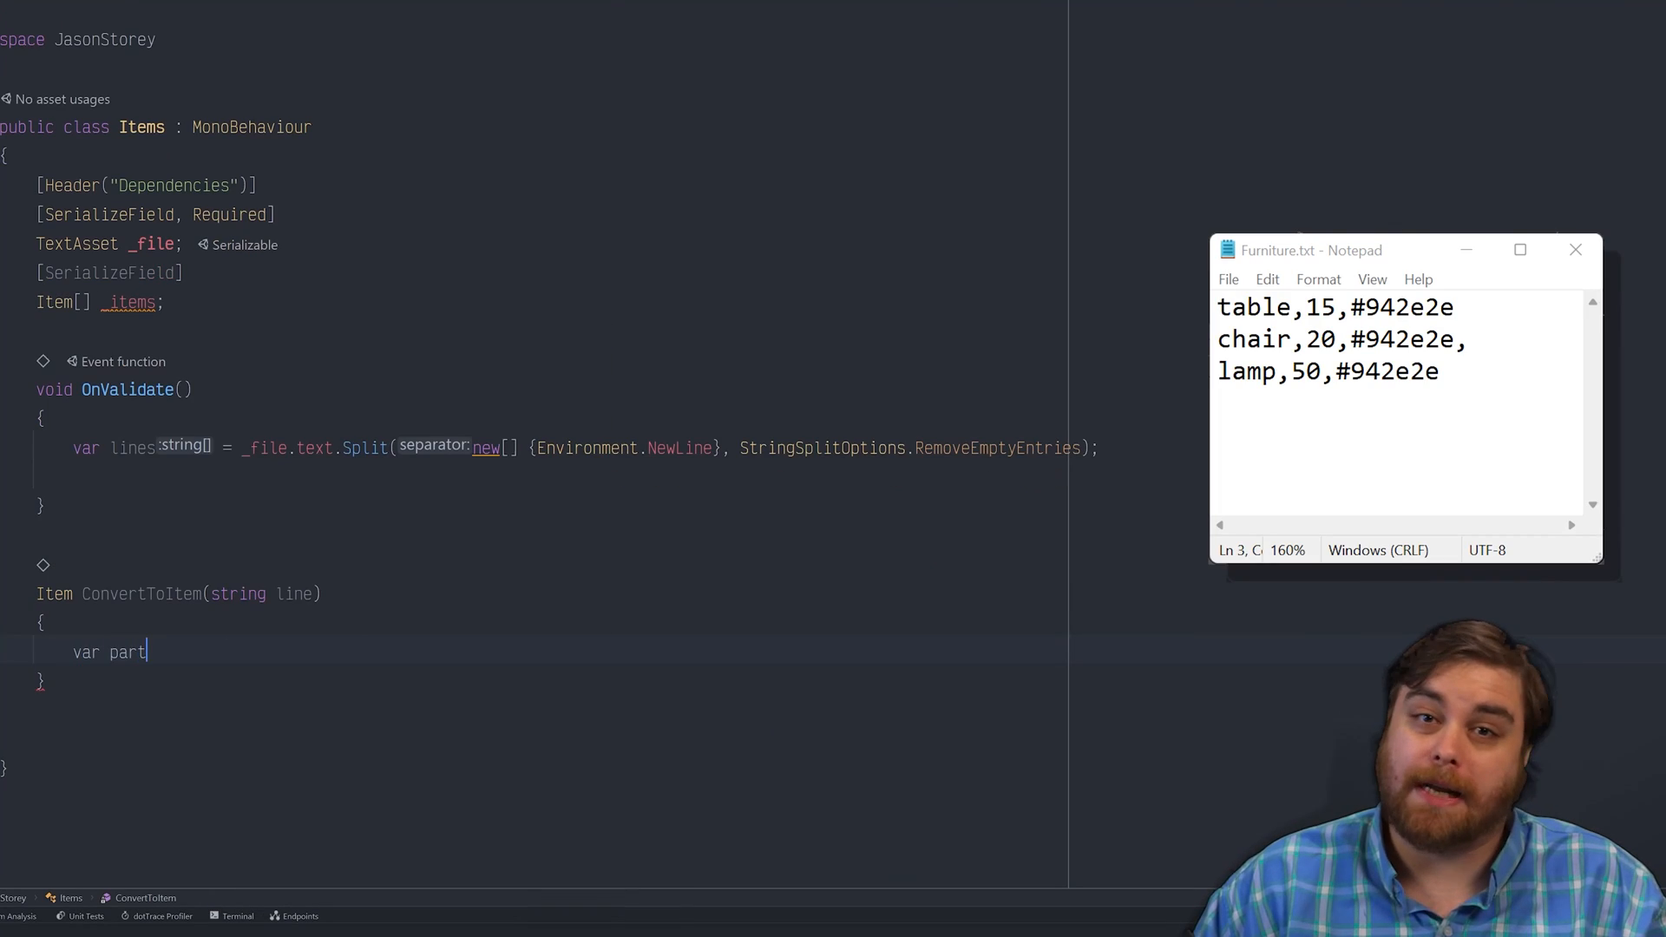
Split the line on commas; set name, TryParse price, and parse parts[2] as colour
{"action": "type", "text": "s = line.Split(',');"}
{"action": "type", "text": "name = "}
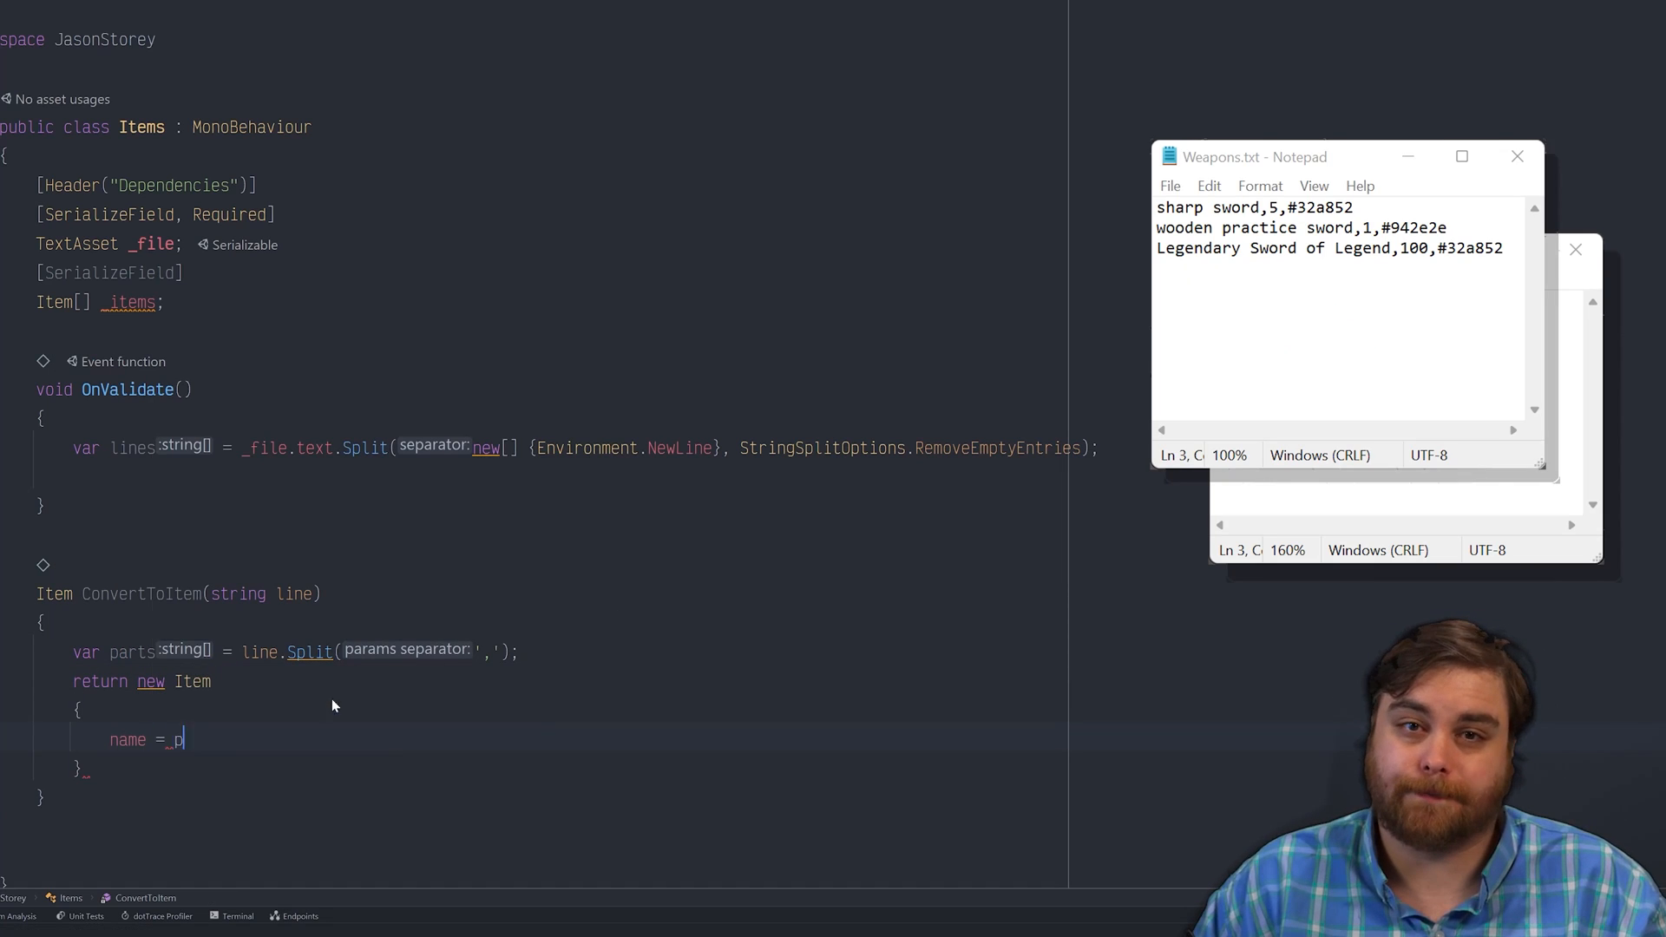
{"action": "type", "text": "price = int.TryParse(parts[1"}
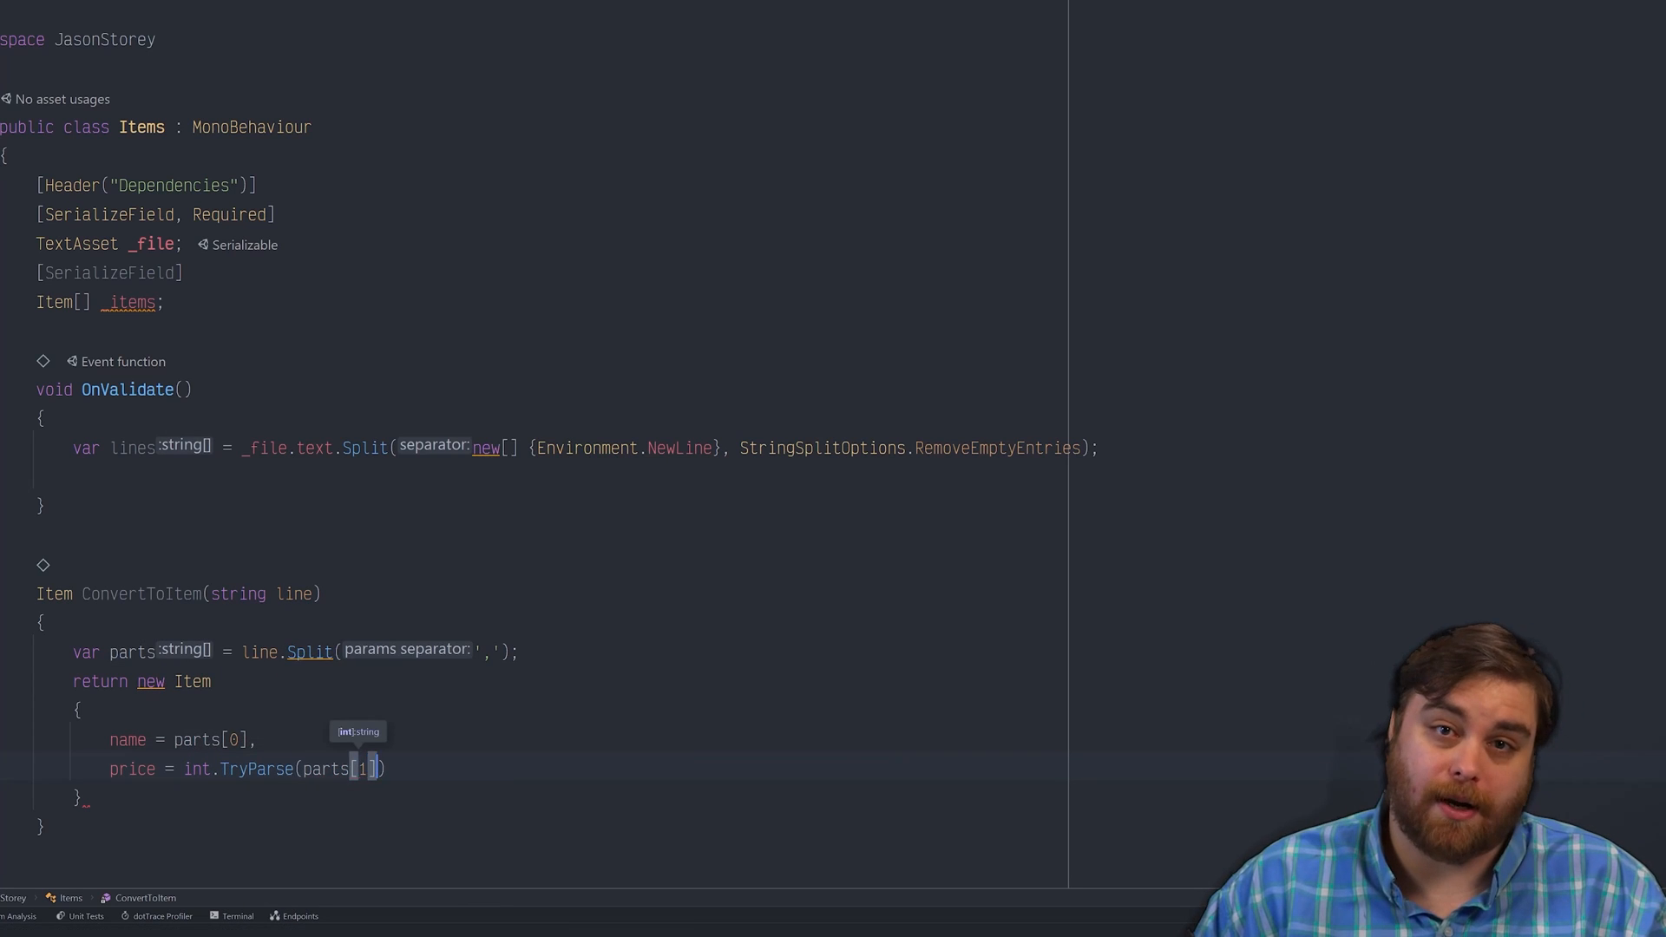
{"action": "type", "text": ",out var p"}
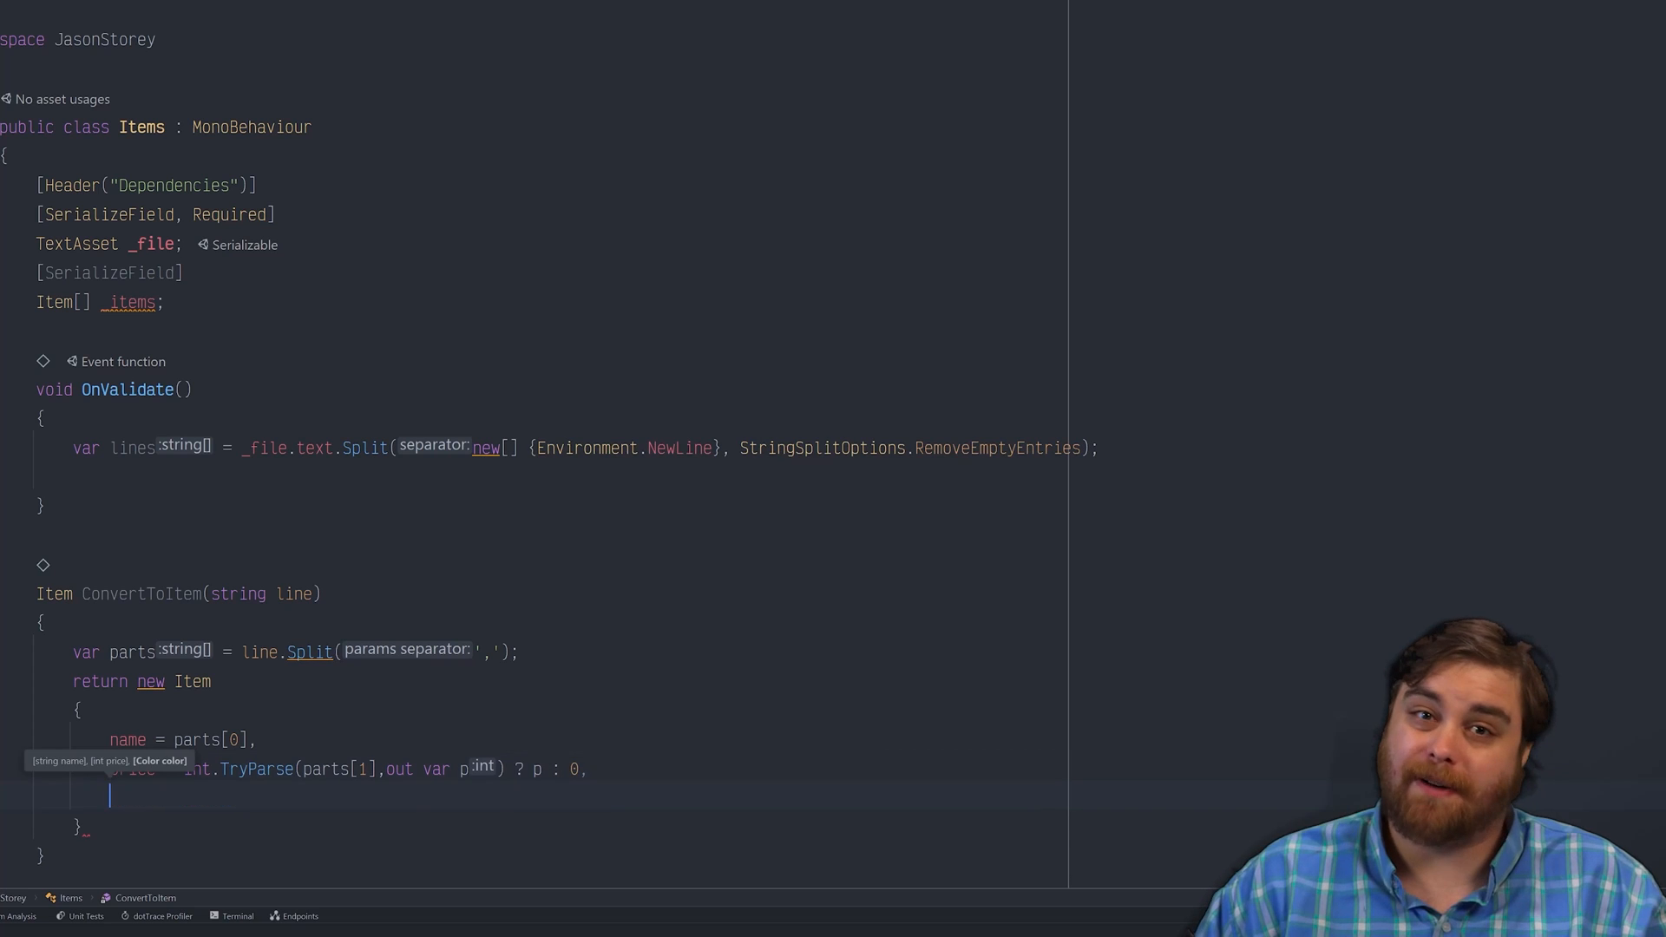
{"action": "type", "text": "color = ColorUtility.TryParseHtmlString("}
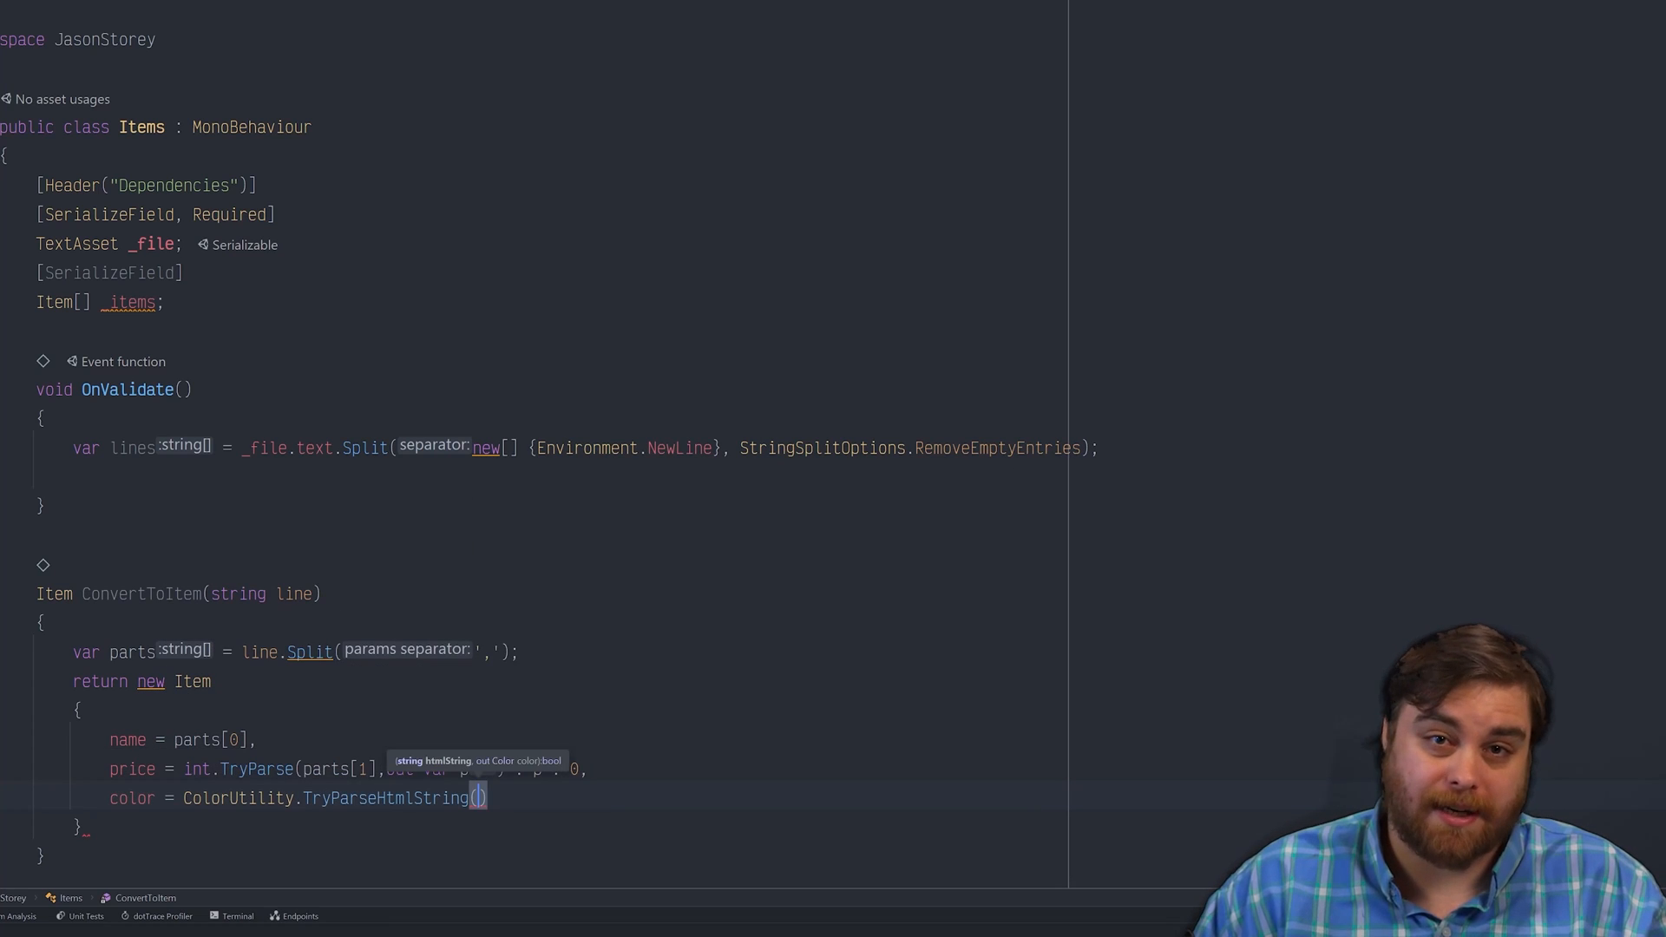
{"action": "type", "text": "parts[2],"}
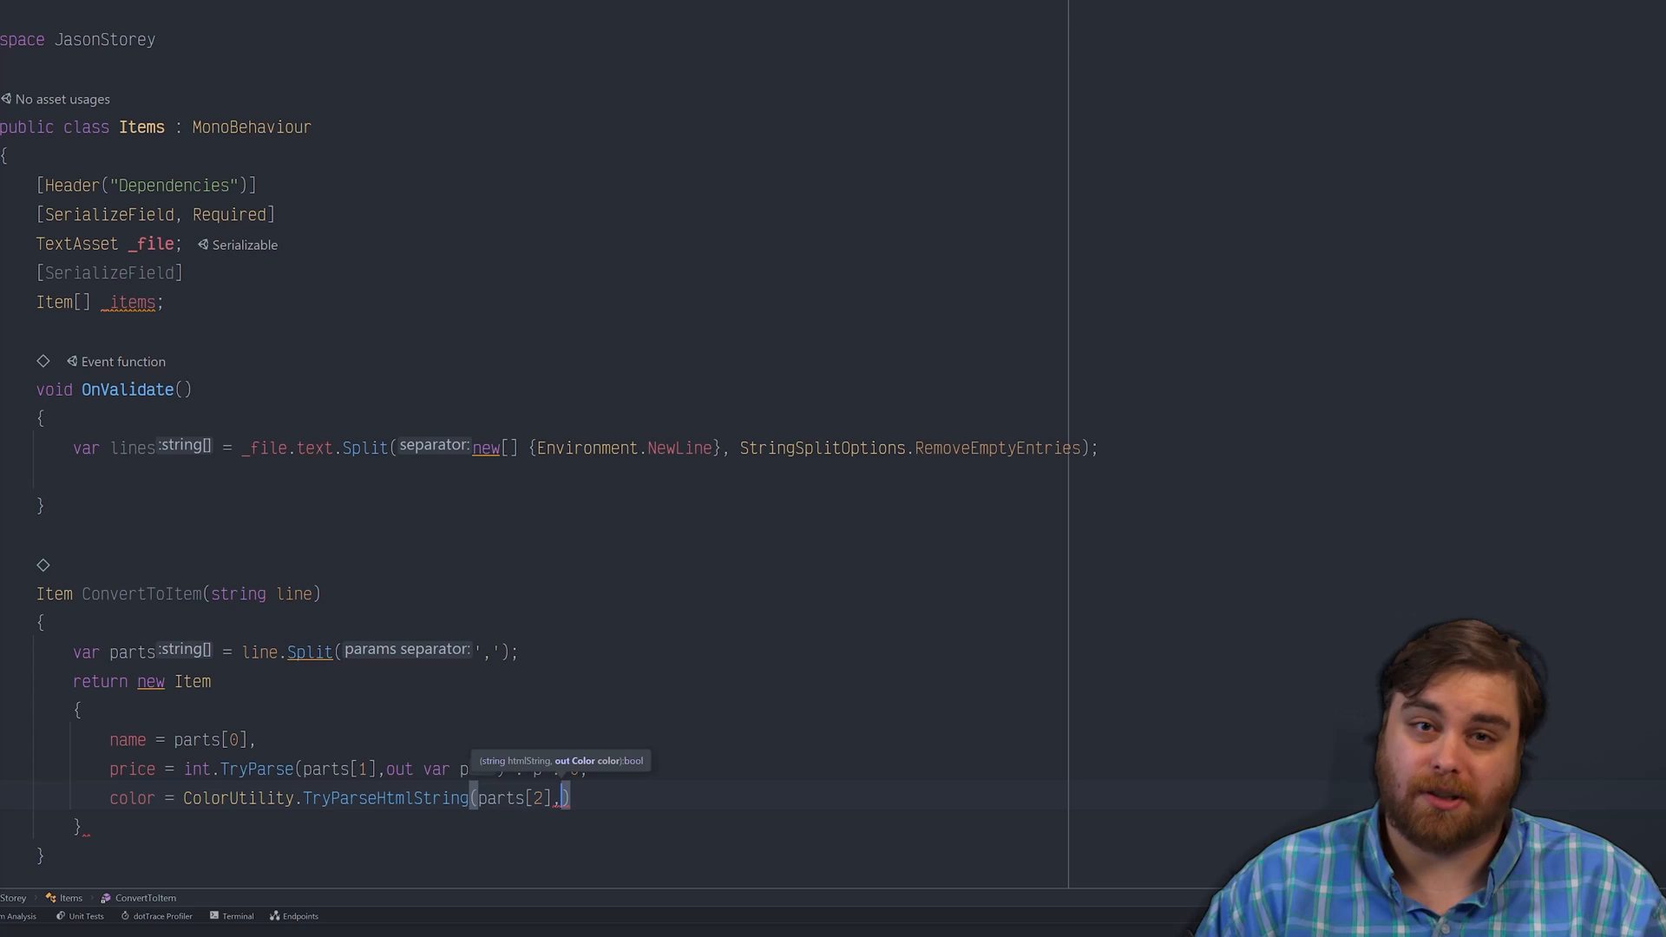